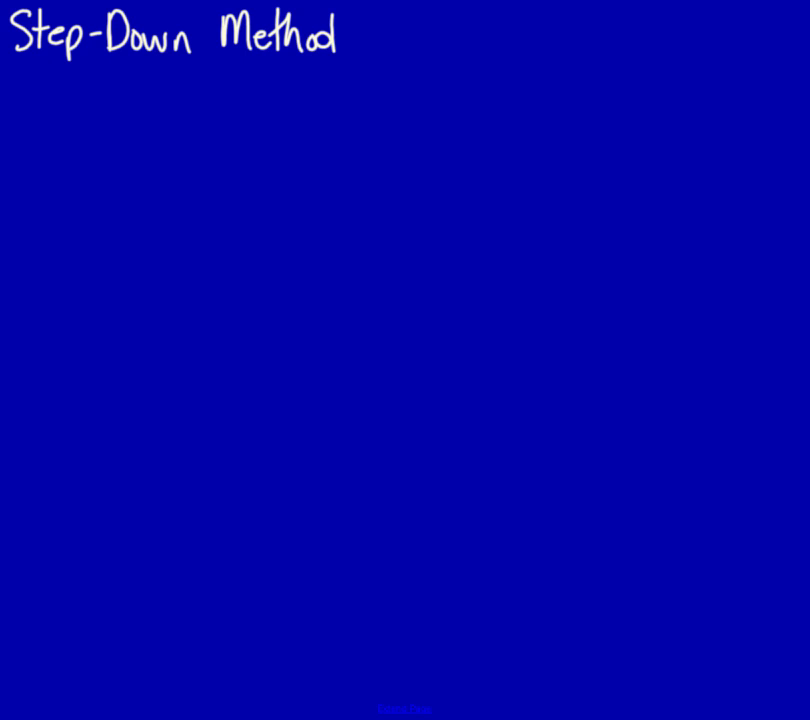
Handwrite the first schedule label "IT-" below the Step-Down Method title
{"action": "type", "text": "IT-"}
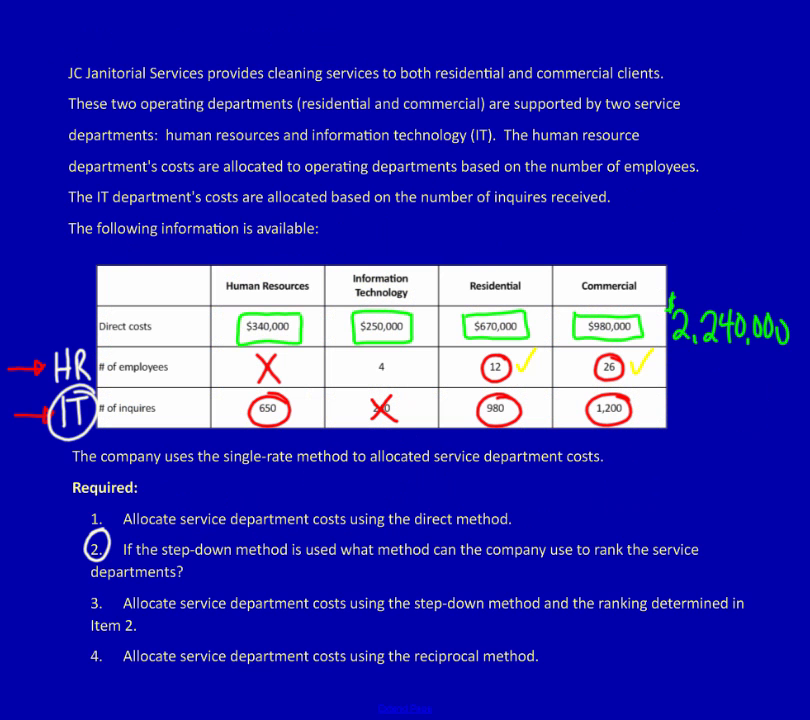
Mark up the cost table with a short horizontal stroke on the problem page
{"action": "left_click_drag", "start_coordinate": [230, 328], "coordinate": [304, 328]}
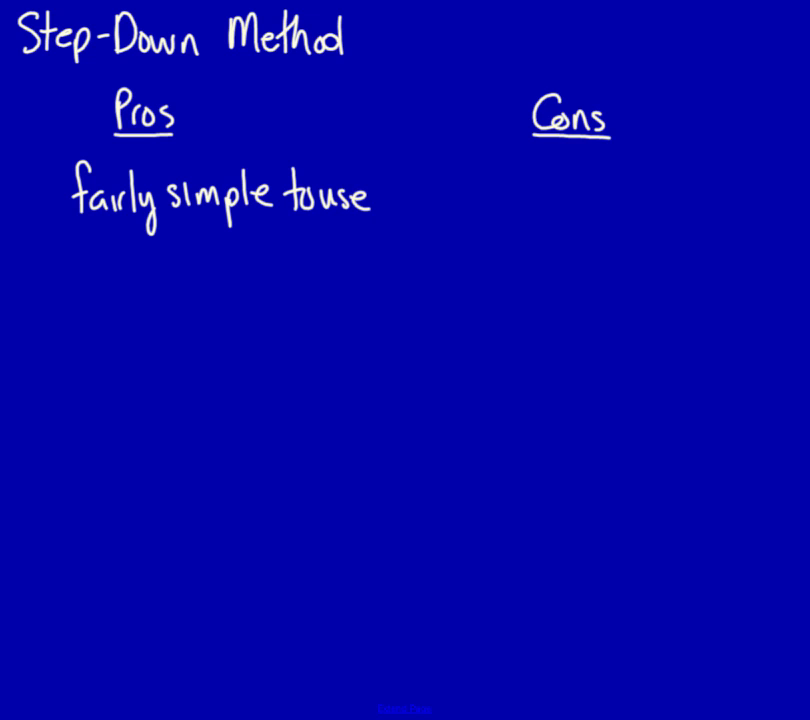
Handwrite two Pros: "fairly simple to explain" and "recognize SOME of the interaction between service depts."
{"action": "type", "text": "fairly simple to explain"}
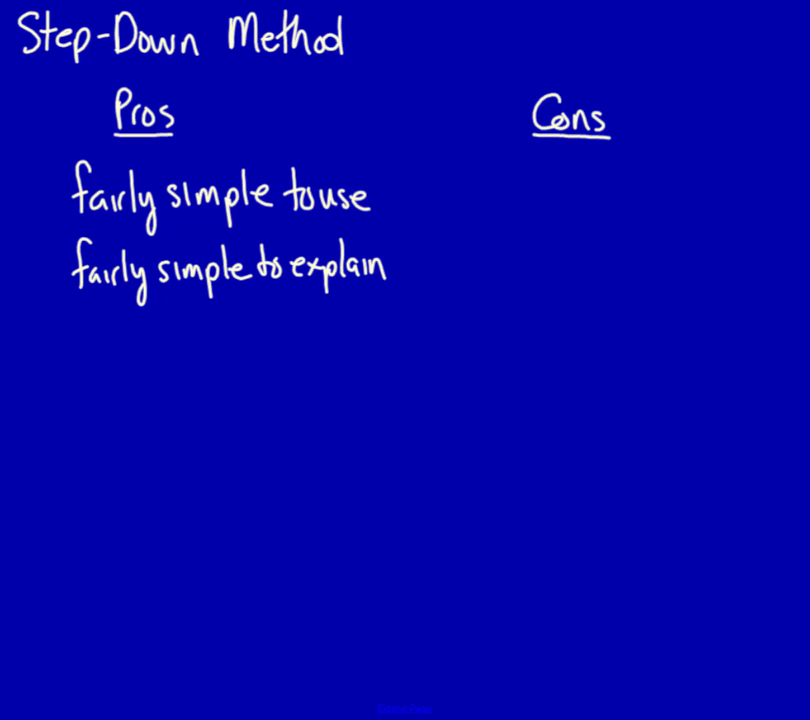
{"action": "type", "text": "recognize SOME of the interaction between service depts."}
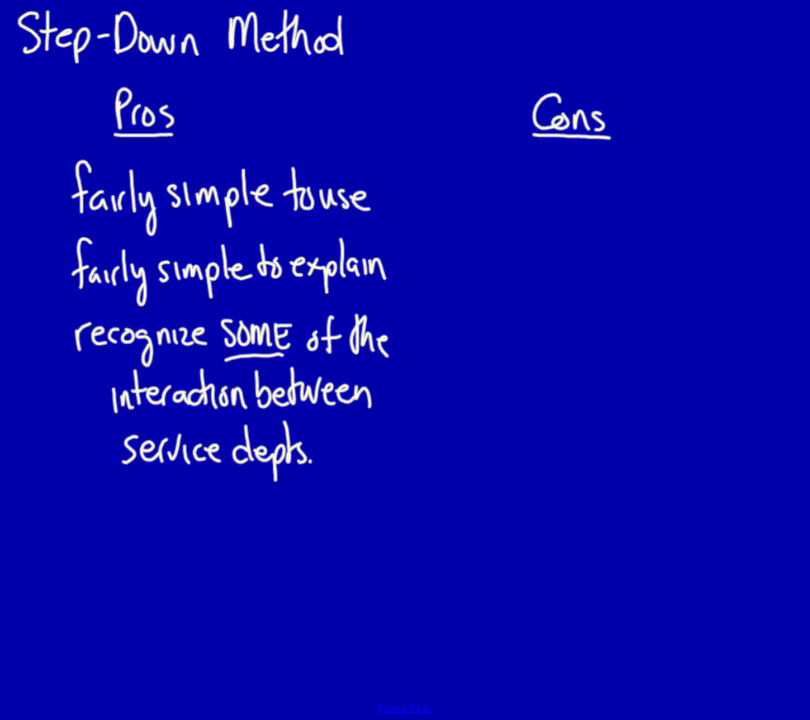